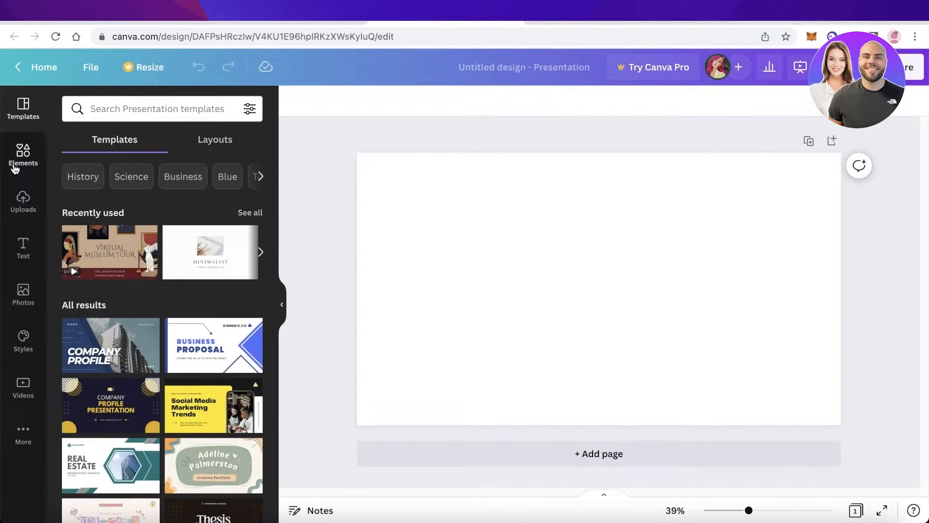
{"action": "mouse_move", "coordinate": [22, 157]}
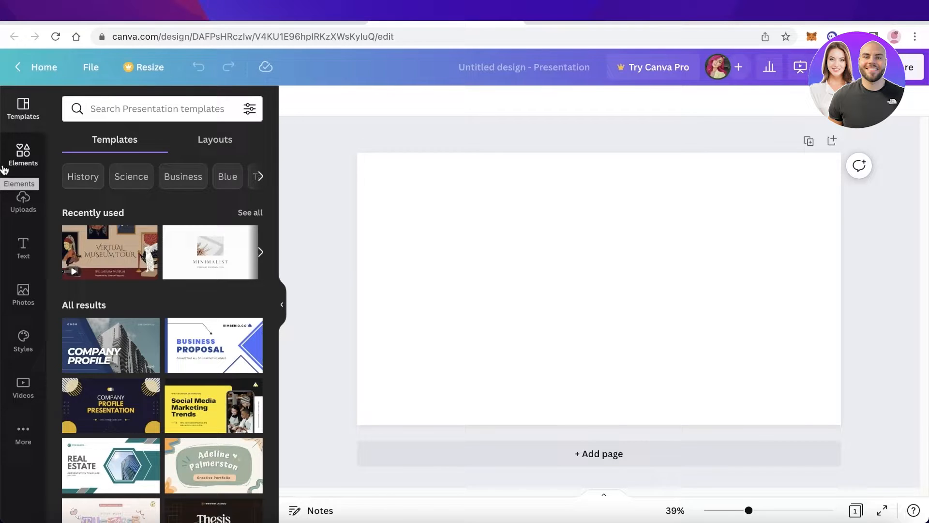
Show the Elements library from the left sidebar
{"action": "left_click", "coordinate": [22, 154]}
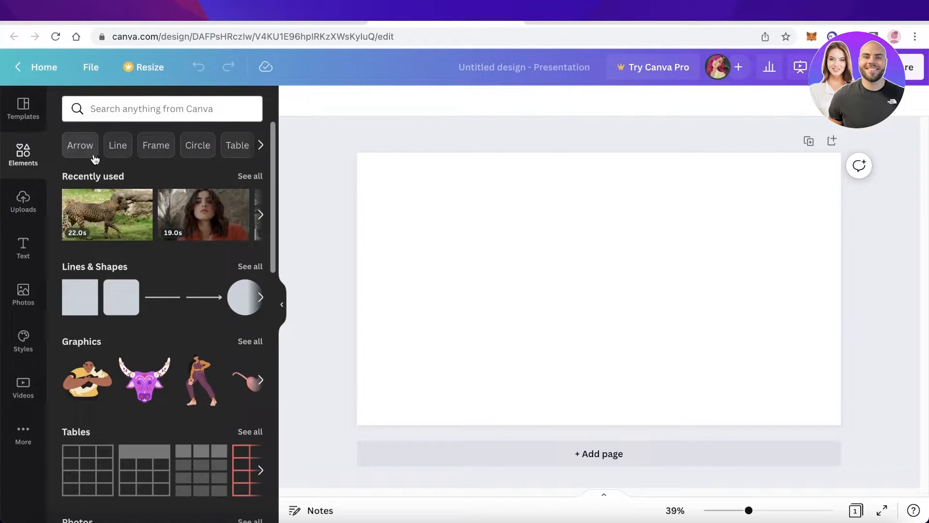
Add the recently used cheetah video to the slide, preview it, and return to Elements
{"action": "left_click", "coordinate": [106, 215]}
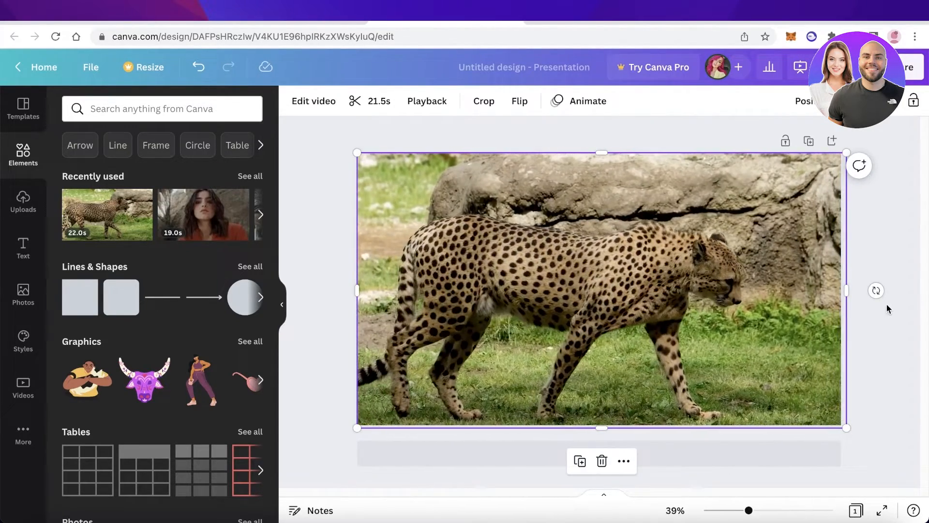
{"action": "left_click", "coordinate": [601, 290]}
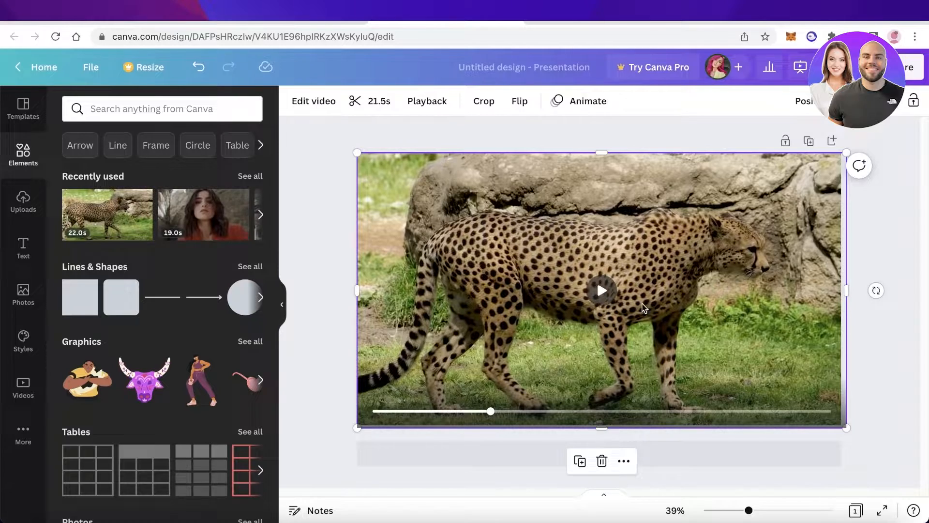
{"action": "left_click", "coordinate": [601, 291]}
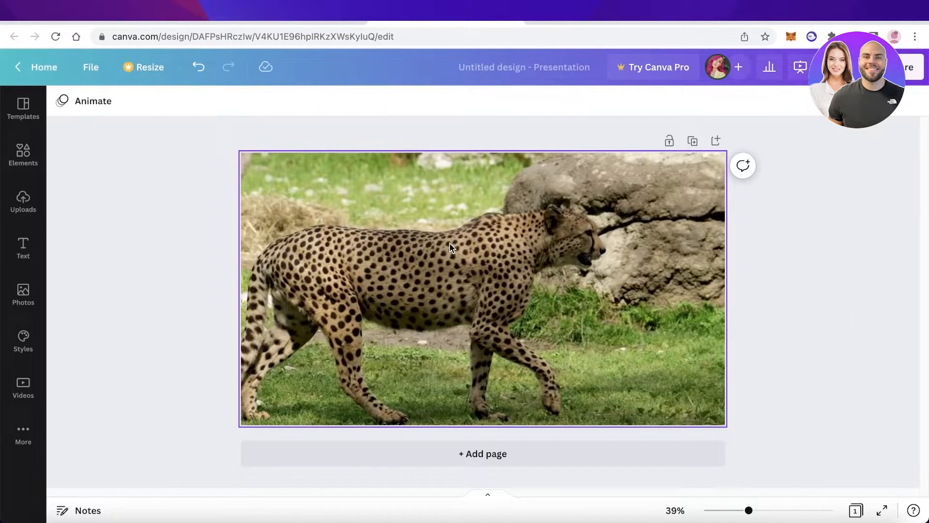
{"action": "left_click", "coordinate": [450, 248]}
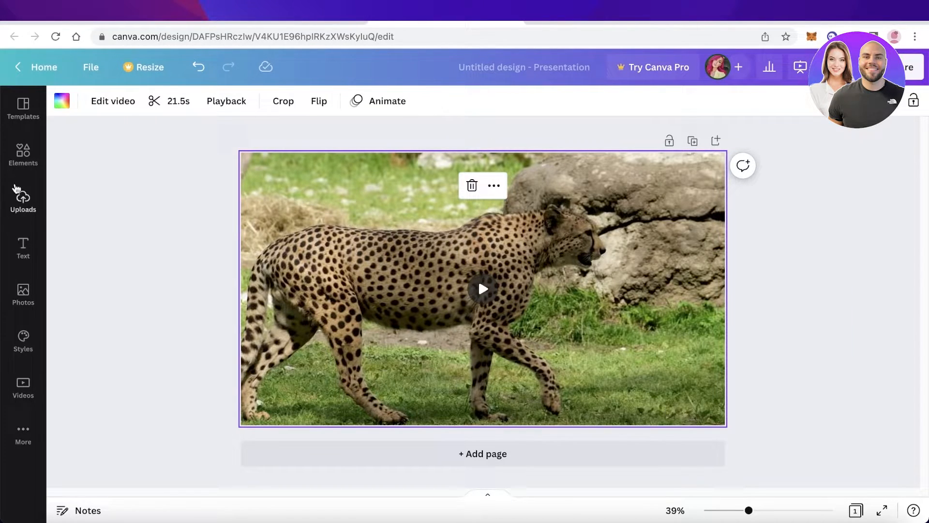
{"action": "left_click", "coordinate": [22, 153]}
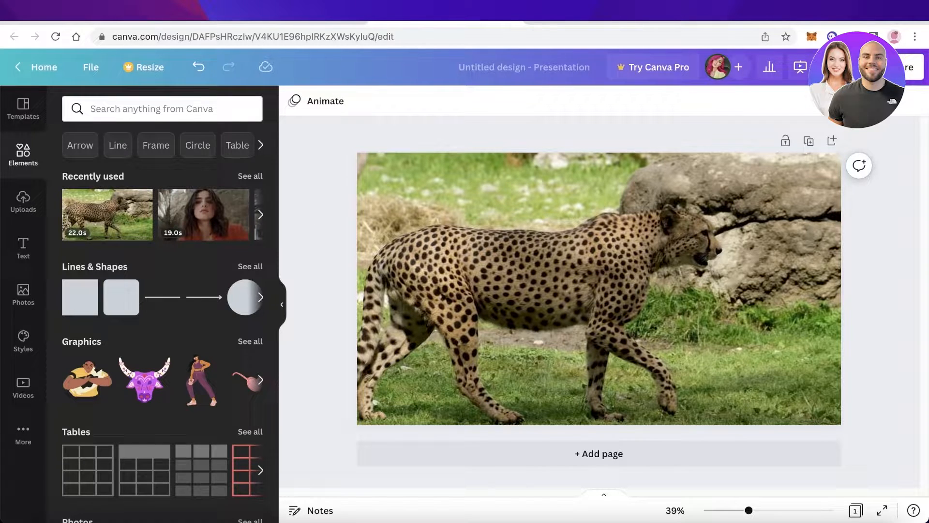
Download the design from Share as an MP4 Video file
{"action": "left_click", "coordinate": [910, 67]}
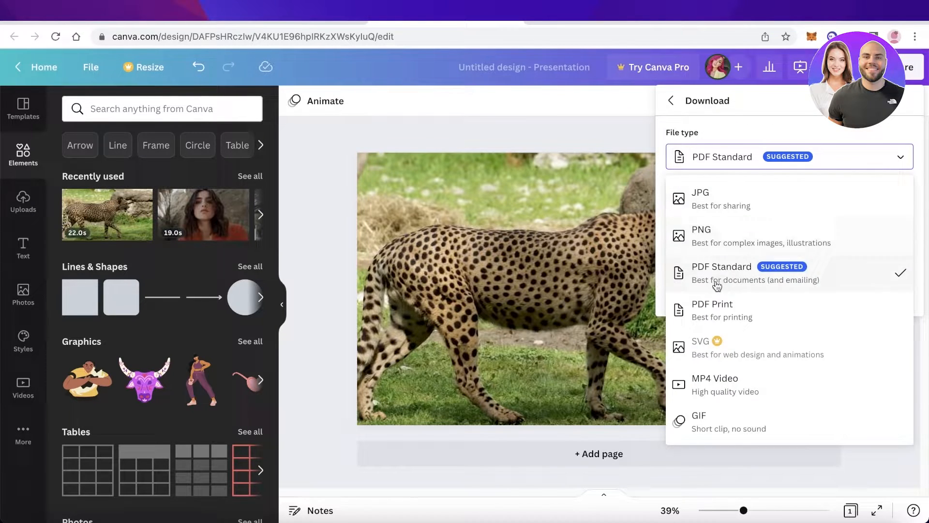
{"action": "left_click", "coordinate": [715, 378]}
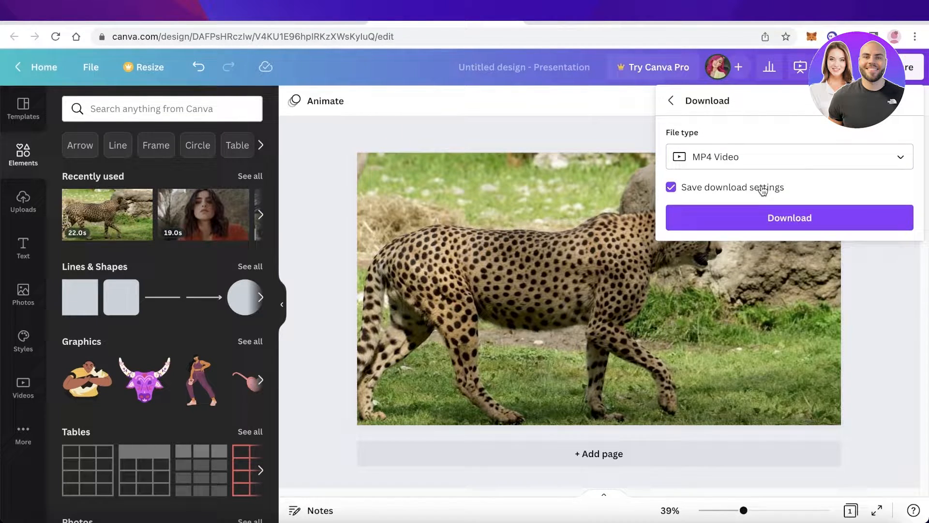
{"action": "left_click", "coordinate": [789, 217]}
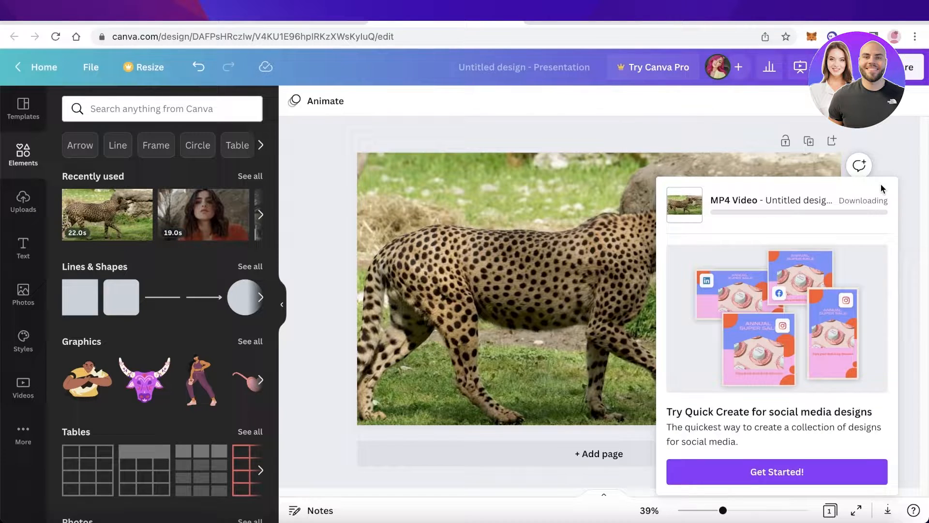
{"action": "mouse_move", "coordinate": [783, 246]}
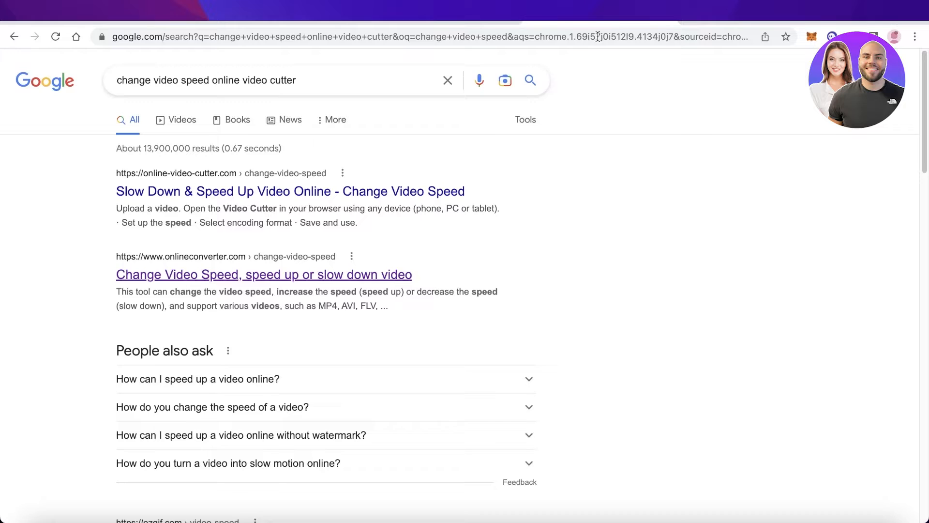
{"action": "mouse_move", "coordinate": [347, 149]}
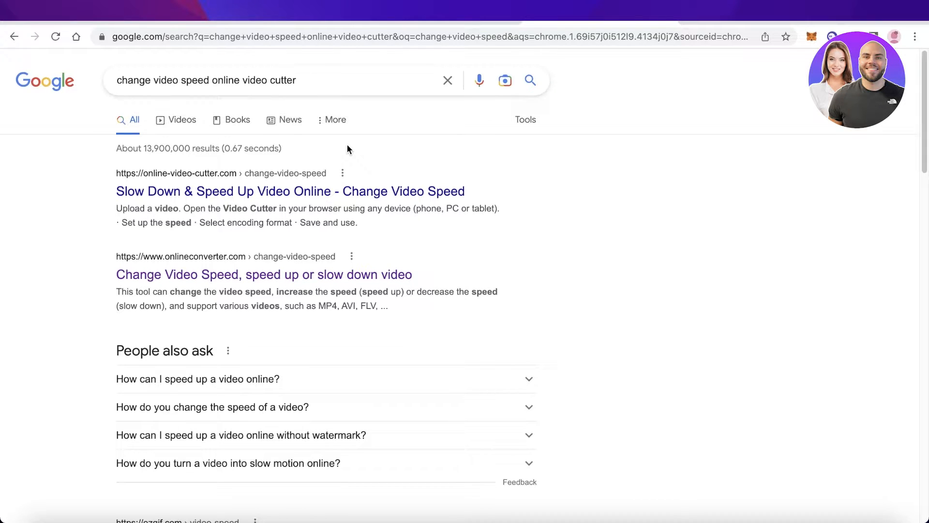
{"action": "mouse_move", "coordinate": [320, 163]}
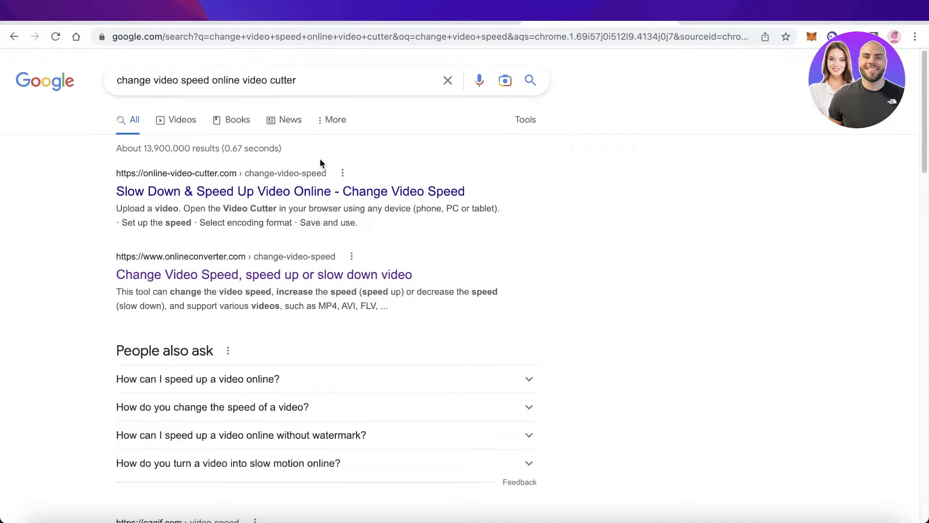
{"action": "mouse_move", "coordinate": [264, 274]}
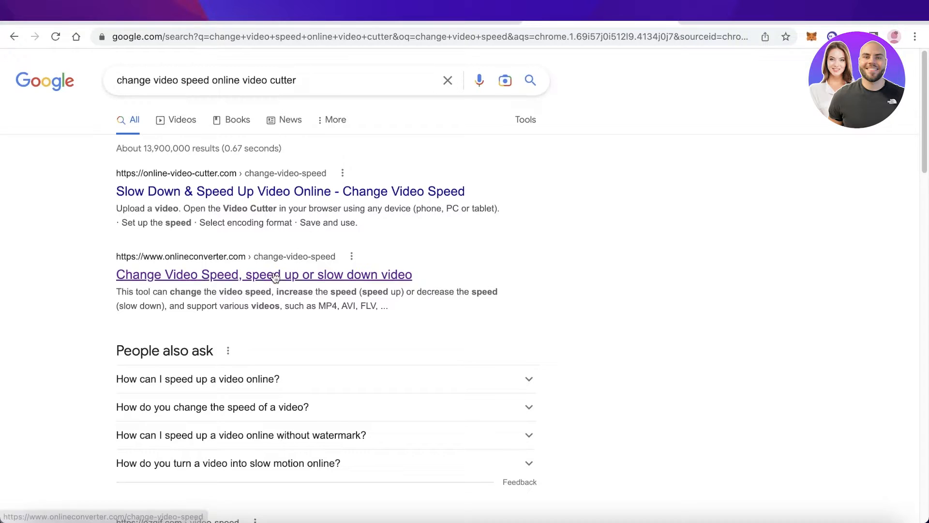
Go to the 'Slow Down & Speed Up Video Online' result on online-video-cutter.com
{"action": "left_click", "coordinate": [265, 274]}
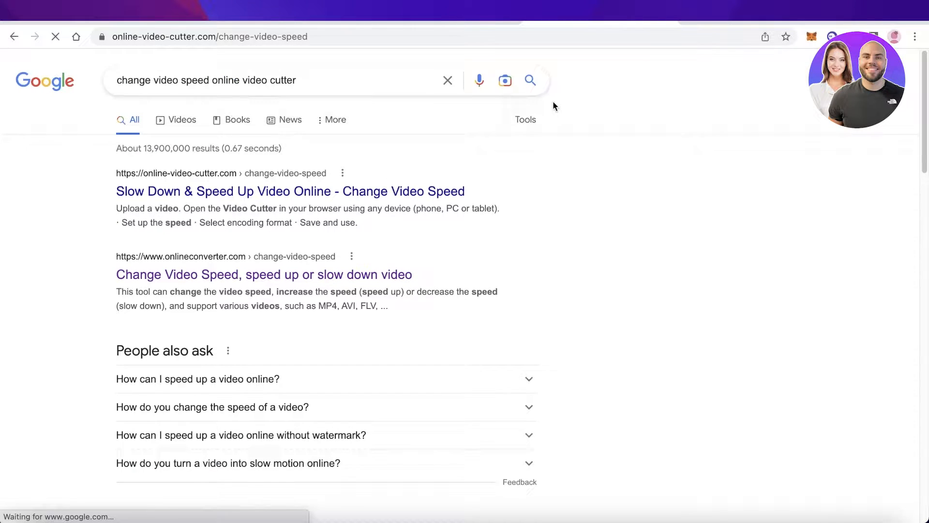
Load Untitled design.mp4 from Downloads into the Change Video Speed tool
{"action": "left_click", "coordinate": [289, 190]}
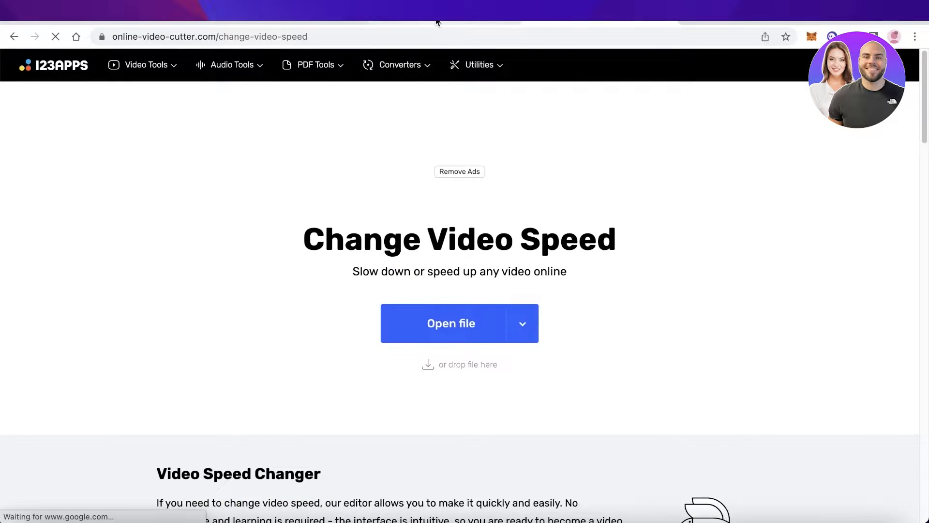
{"action": "left_click", "coordinate": [451, 323]}
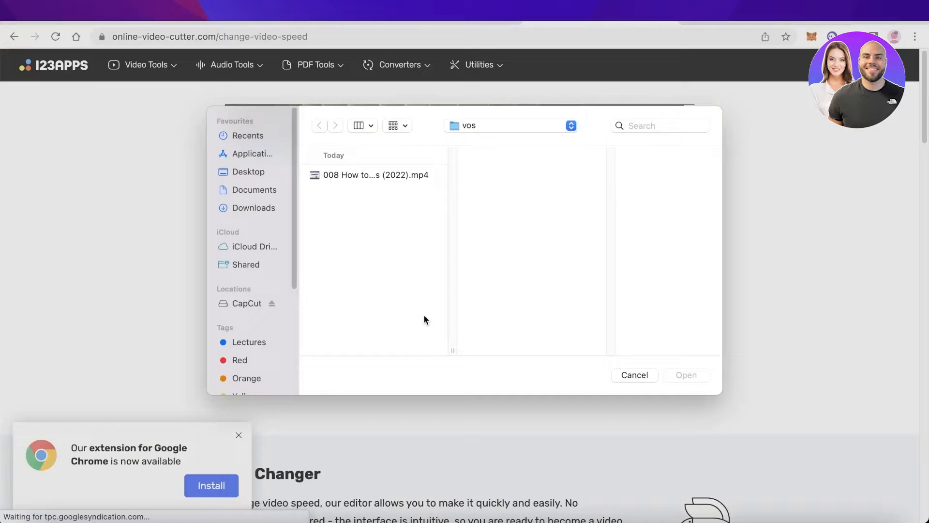
{"action": "left_click", "coordinate": [633, 375]}
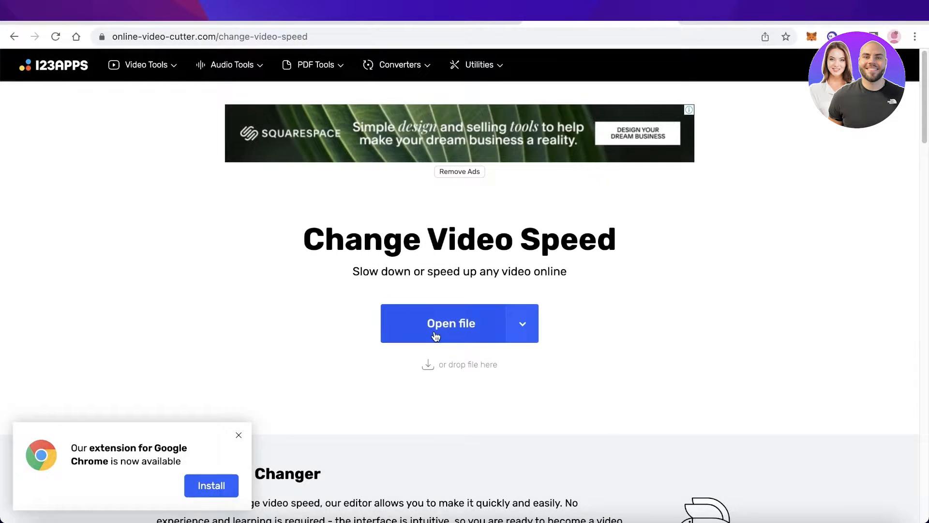
{"action": "left_click", "coordinate": [451, 324]}
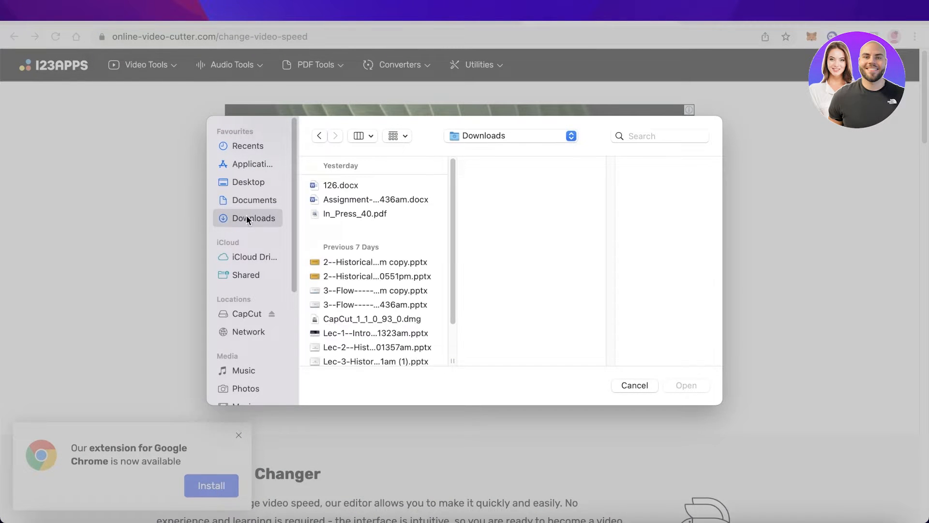
{"action": "left_click", "coordinate": [633, 386]}
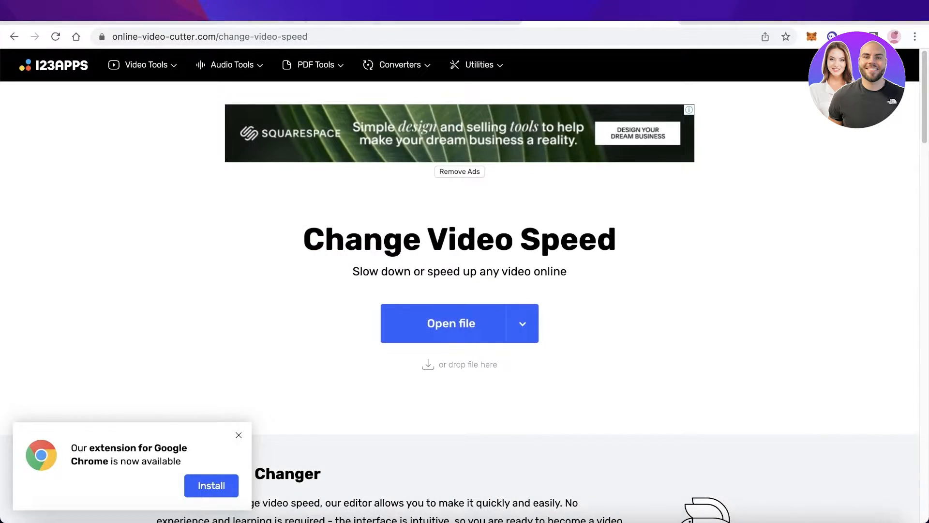
{"action": "left_click", "coordinate": [209, 36]}
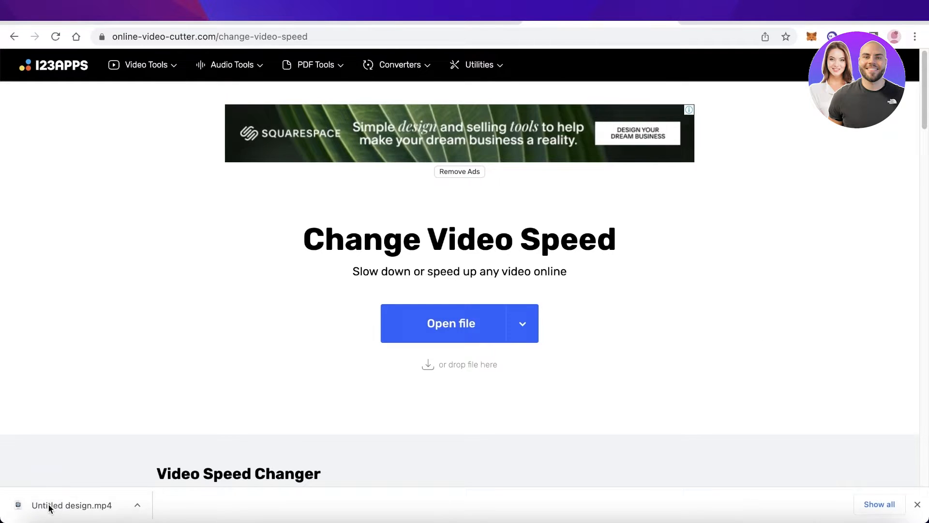
{"action": "left_click", "coordinate": [450, 324]}
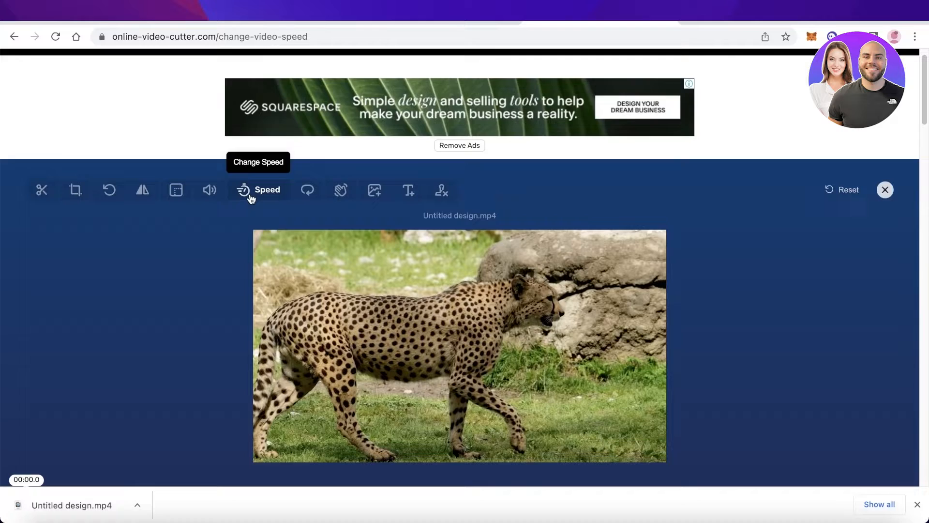
Set the clip speed to 4x, preview it, save the result, and return to Canva
{"action": "scroll", "scroll_direction": "down", "scroll_amount": 3}
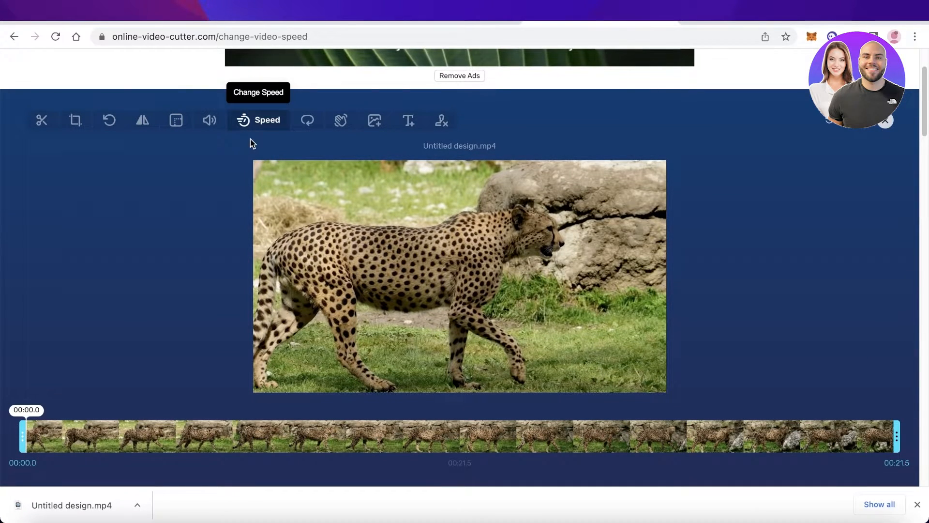
{"action": "left_click", "coordinate": [258, 120]}
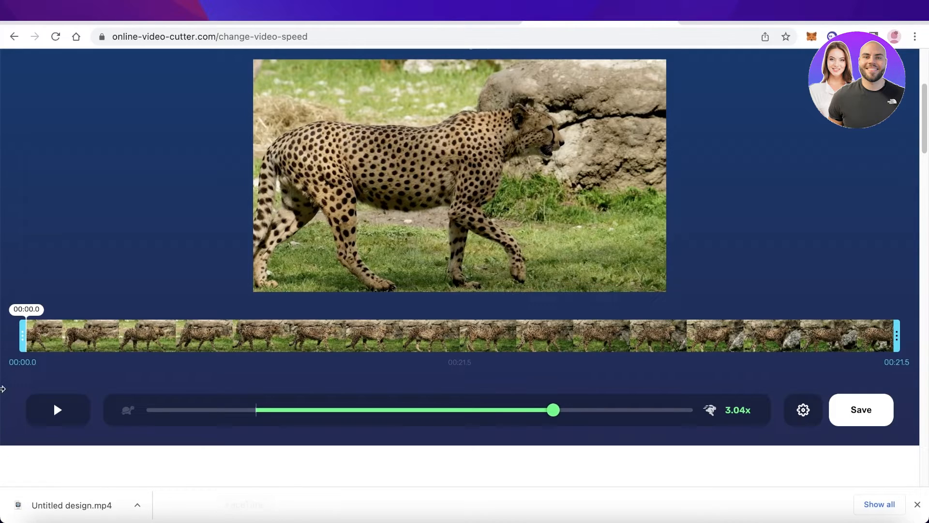
{"action": "left_click", "coordinate": [57, 410]}
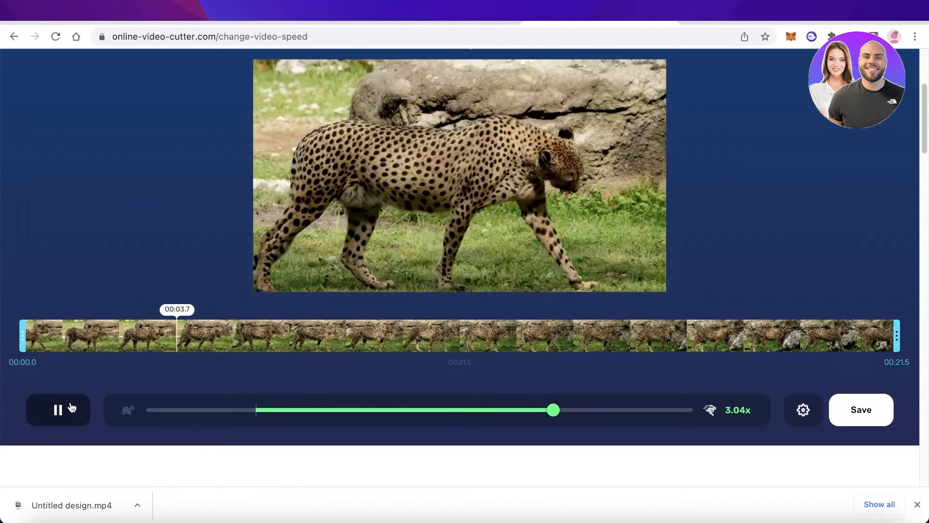
{"action": "left_click", "coordinate": [57, 409]}
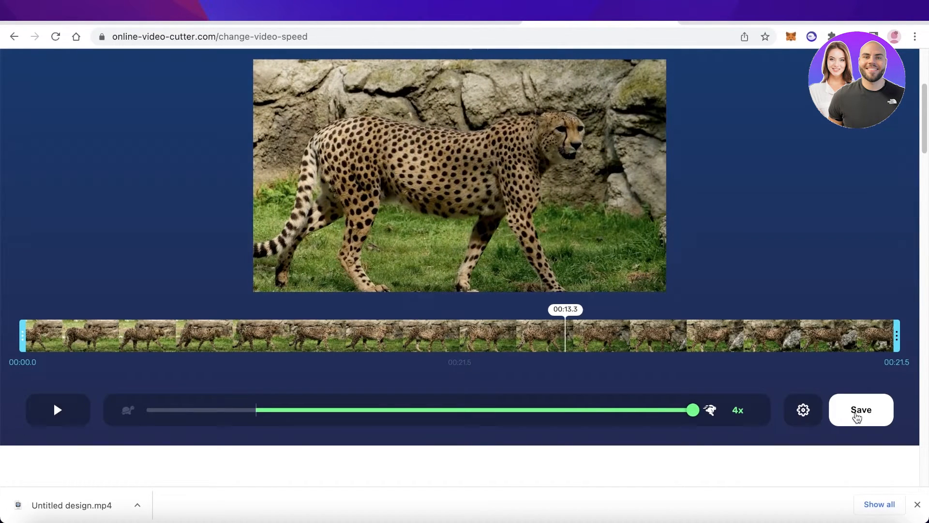
{"action": "left_click", "coordinate": [859, 409]}
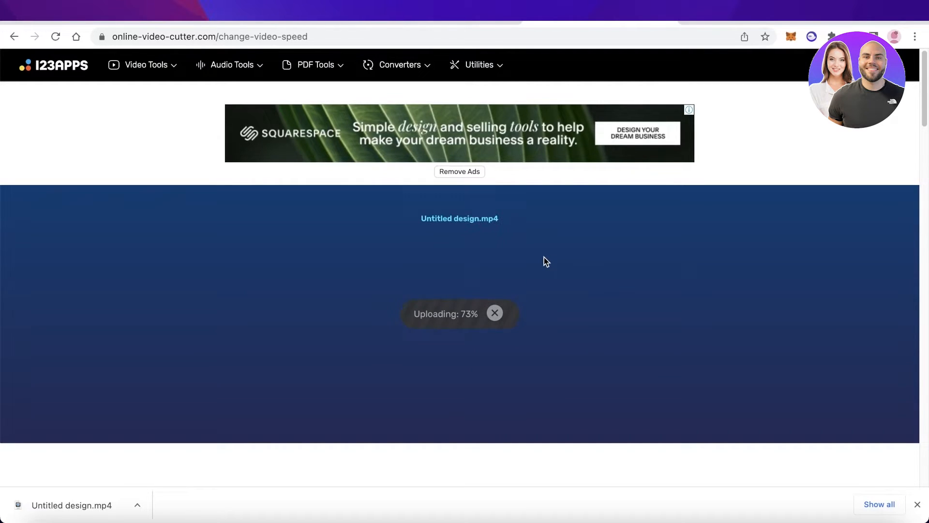
{"action": "left_click", "coordinate": [400, 64]}
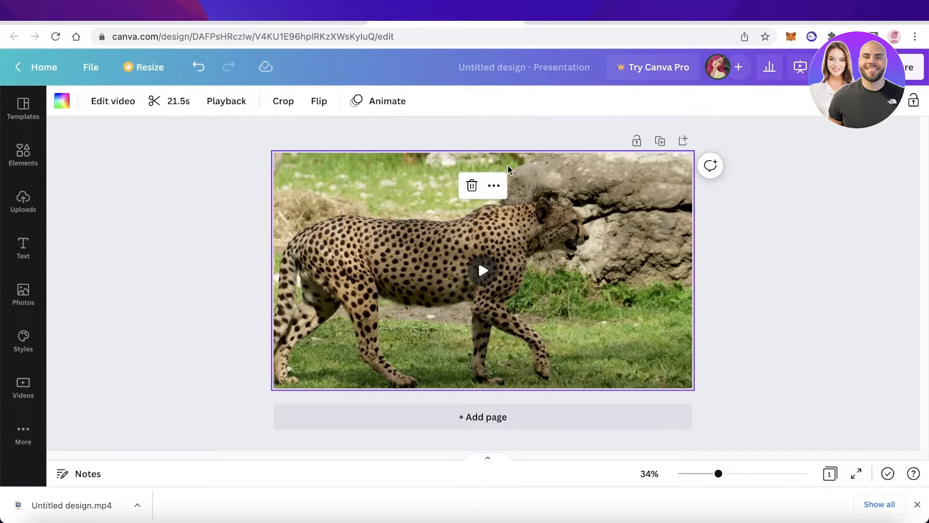
Delete the original clip and add the uploaded 5.4s sped-up cheetah video from Uploads
{"action": "left_click", "coordinate": [471, 186]}
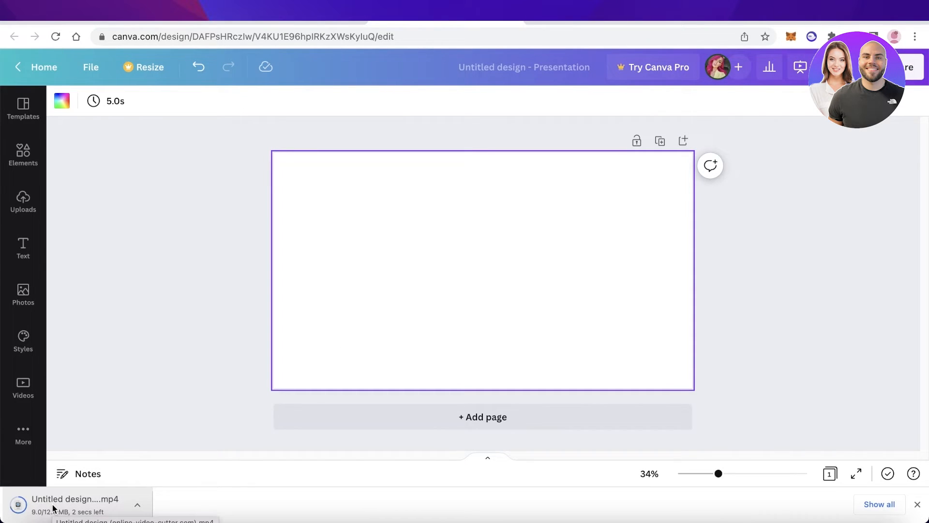
{"action": "left_click", "coordinate": [22, 201]}
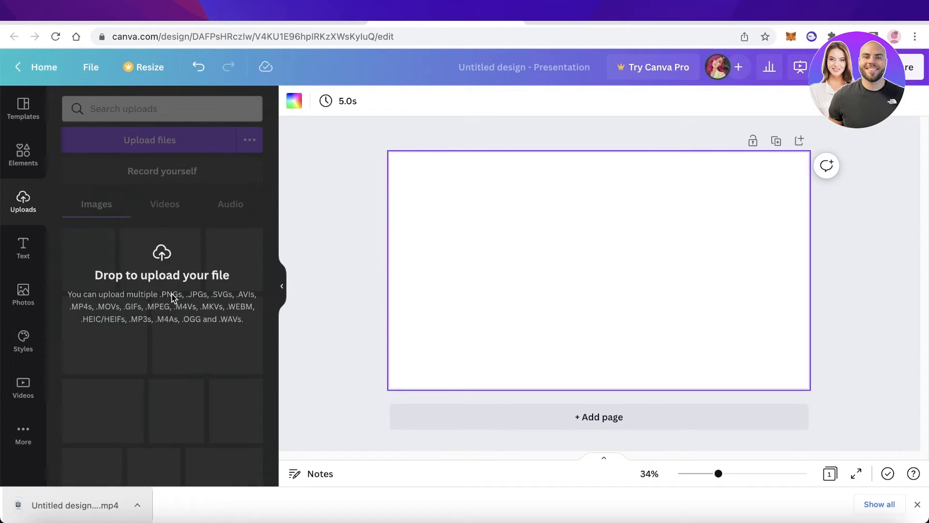
{"action": "left_click", "coordinate": [110, 255]}
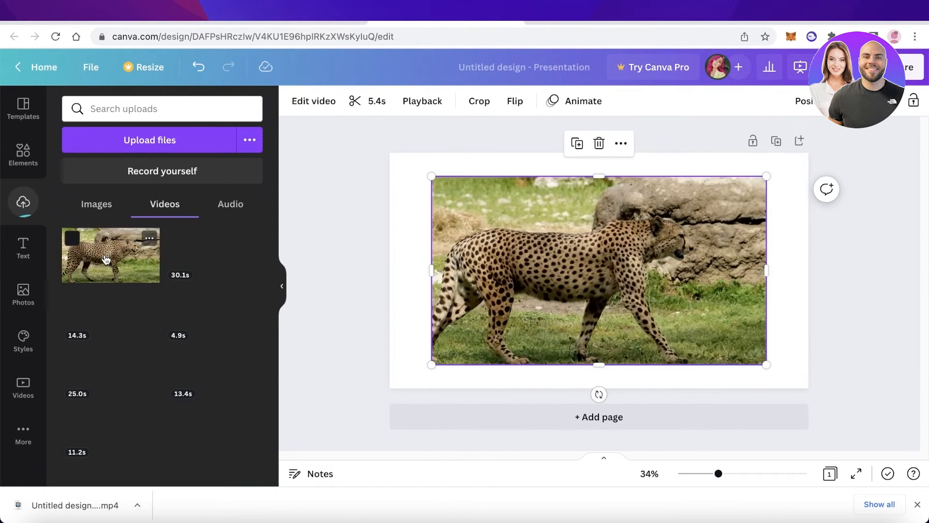